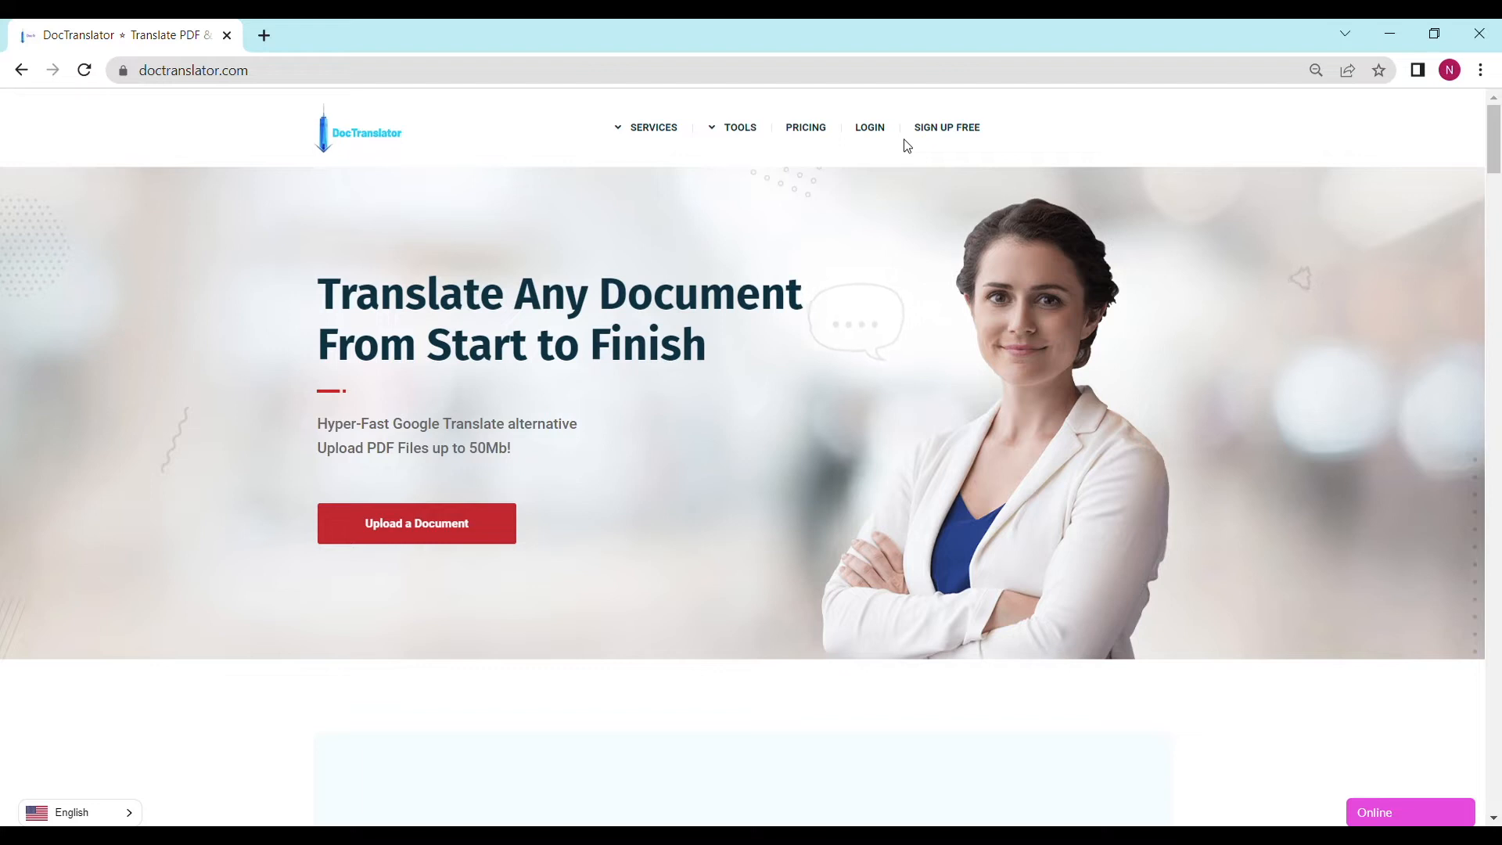
# Sign in via LOGIN to reach the account dashboard with balance, word, expense and file totals
pyautogui.click(868, 127)
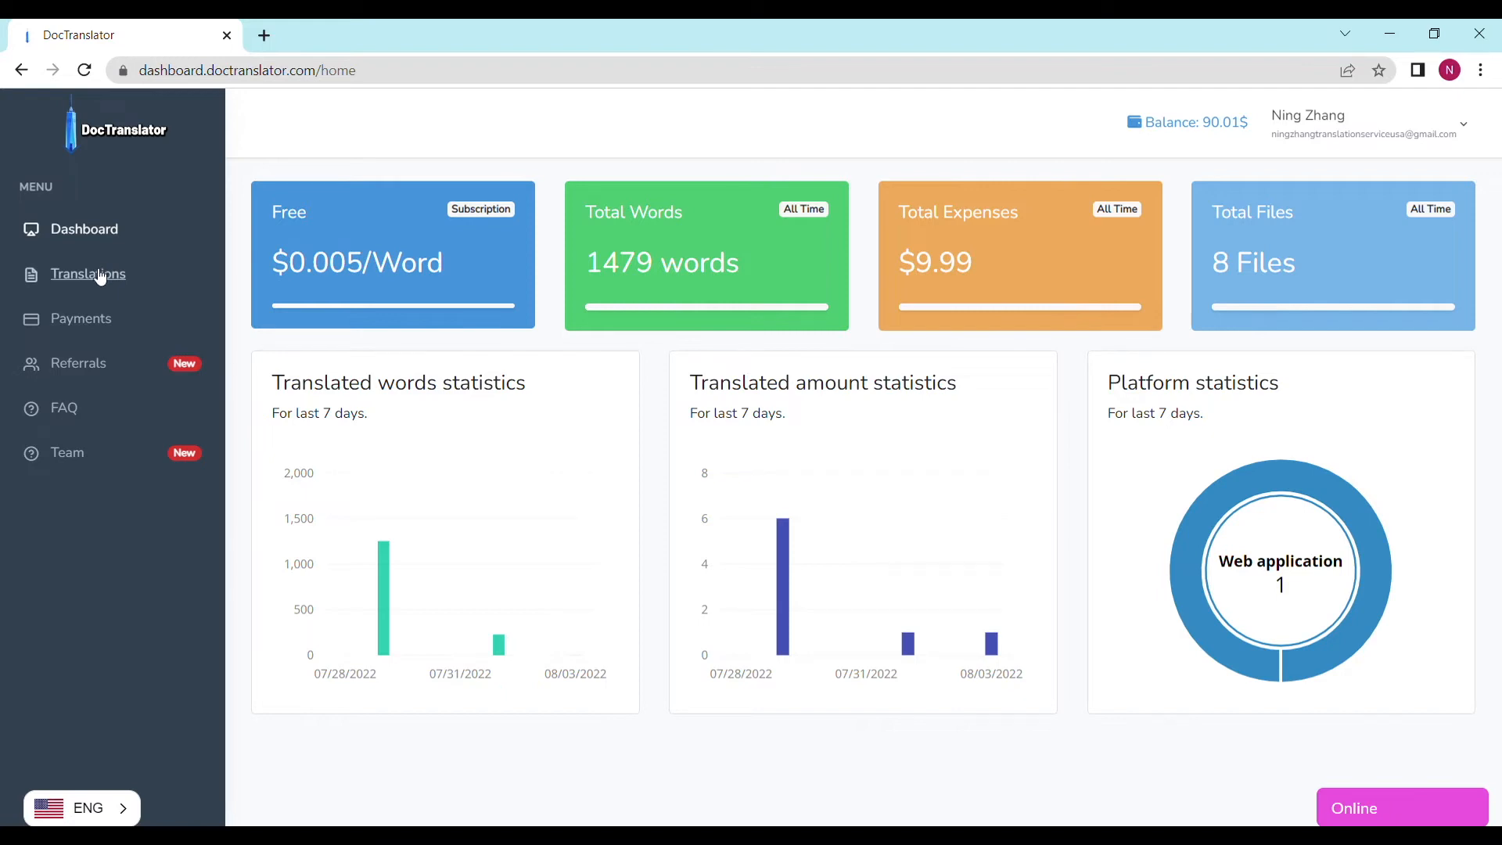
# Go to the Translations page with the upload form and the Sample.pdf job at $9.99
pyautogui.click(87, 274)
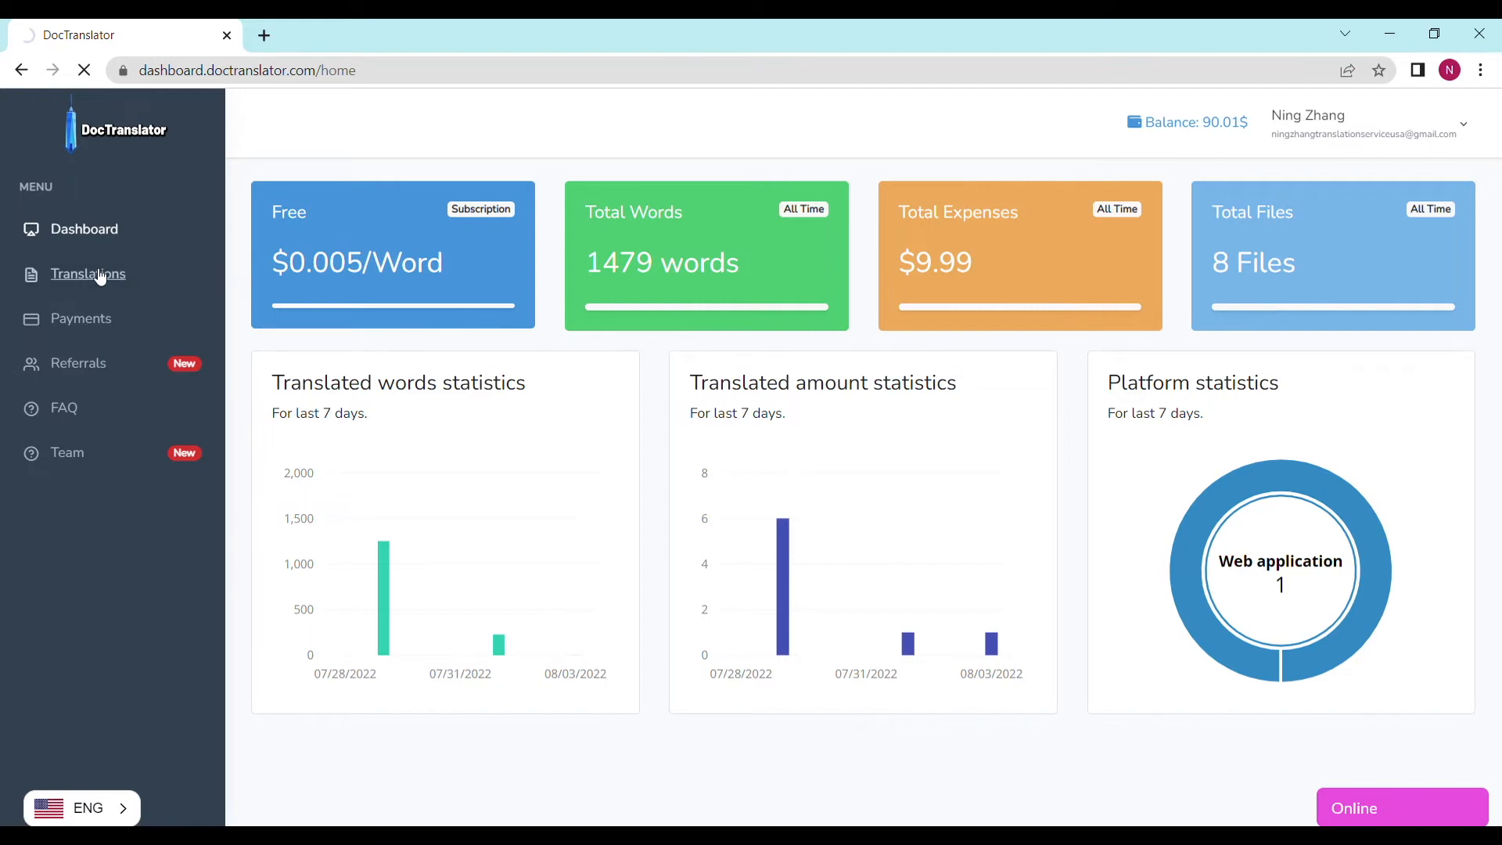
pyautogui.click(88, 274)
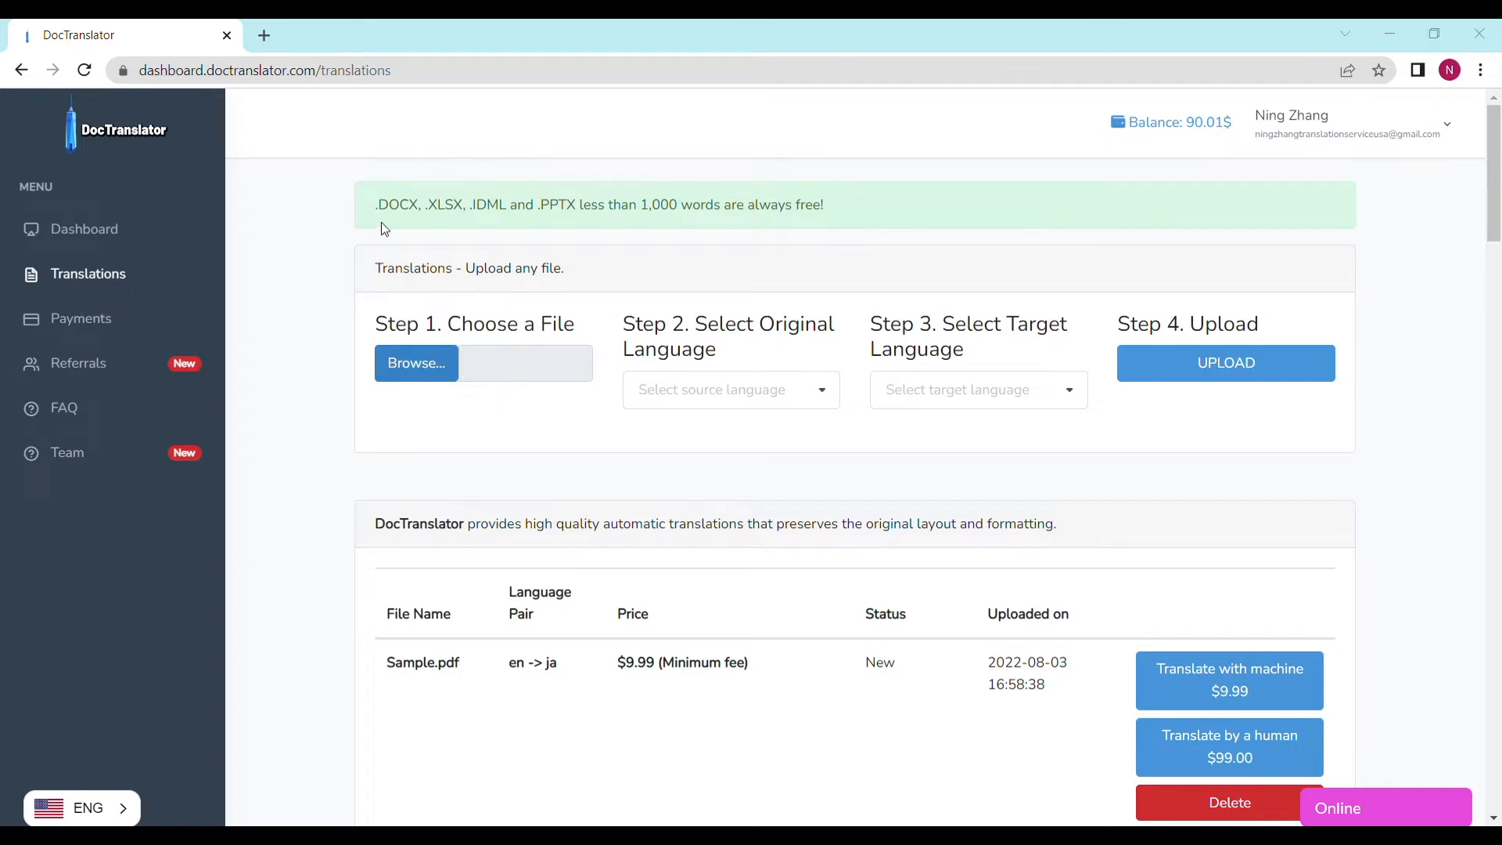
# Upload Sample.pdf and set English as source, Russian ('rus') as target language
pyautogui.click(416, 361)
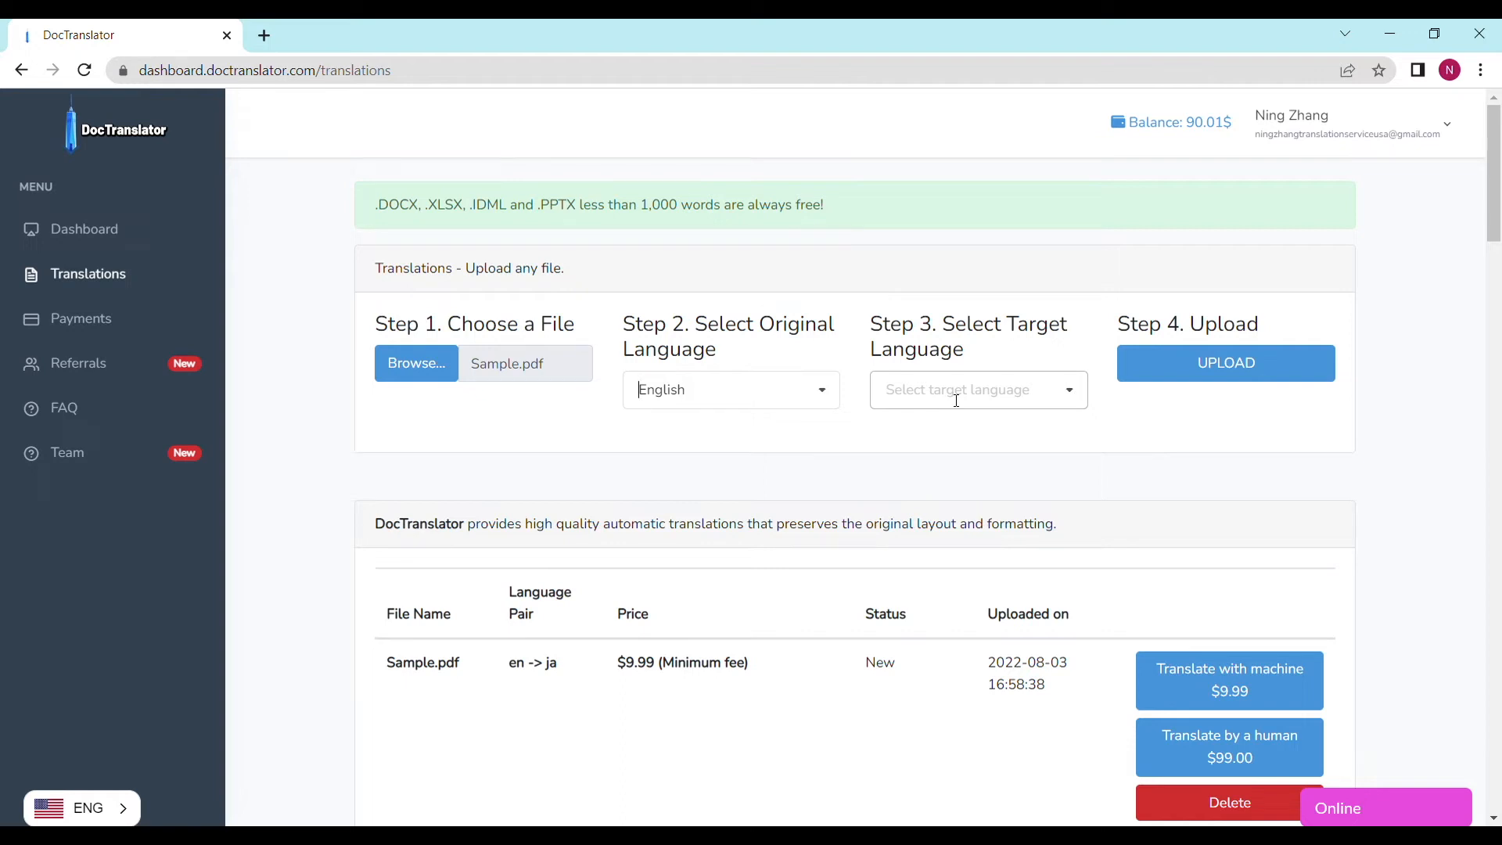
pyautogui.write('rus')
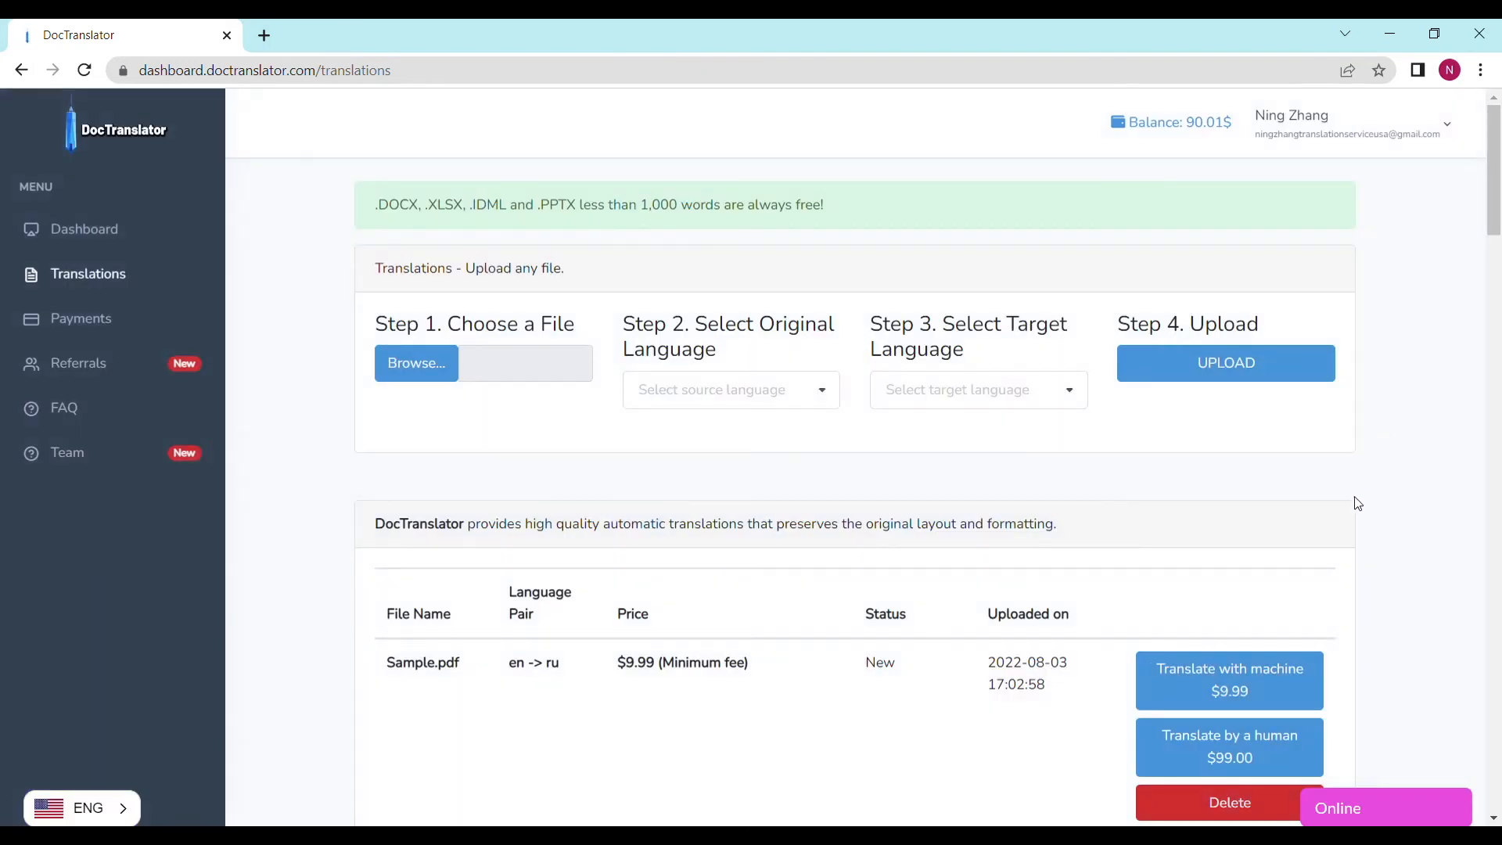
pyautogui.moveTo(1262, 675)
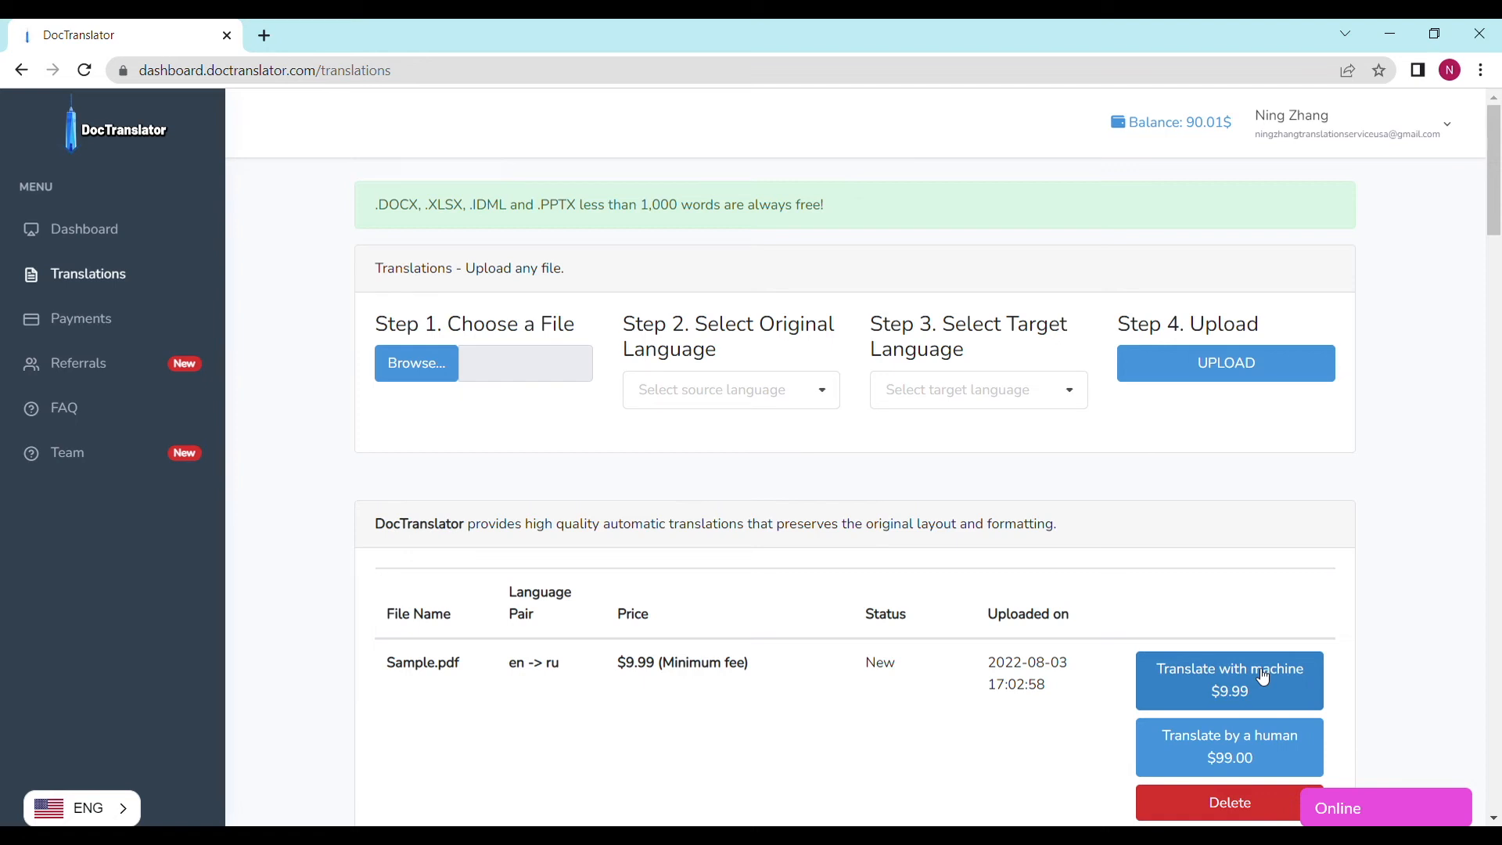
# Run 'Translate with machine $9.99' and download the translated .docx from the completion page
pyautogui.click(1228, 678)
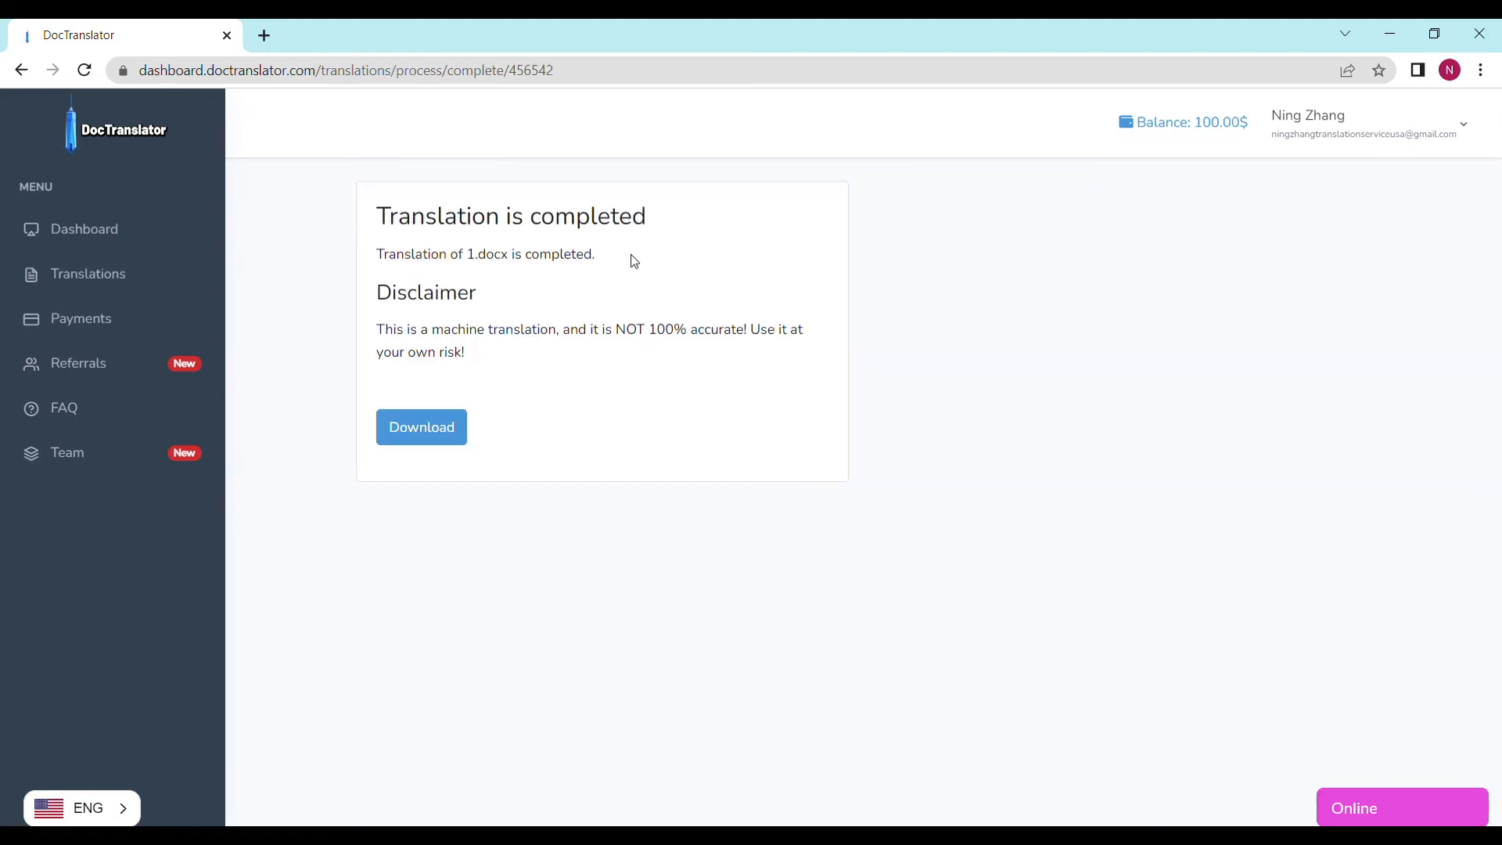
pyautogui.moveTo(642, 239)
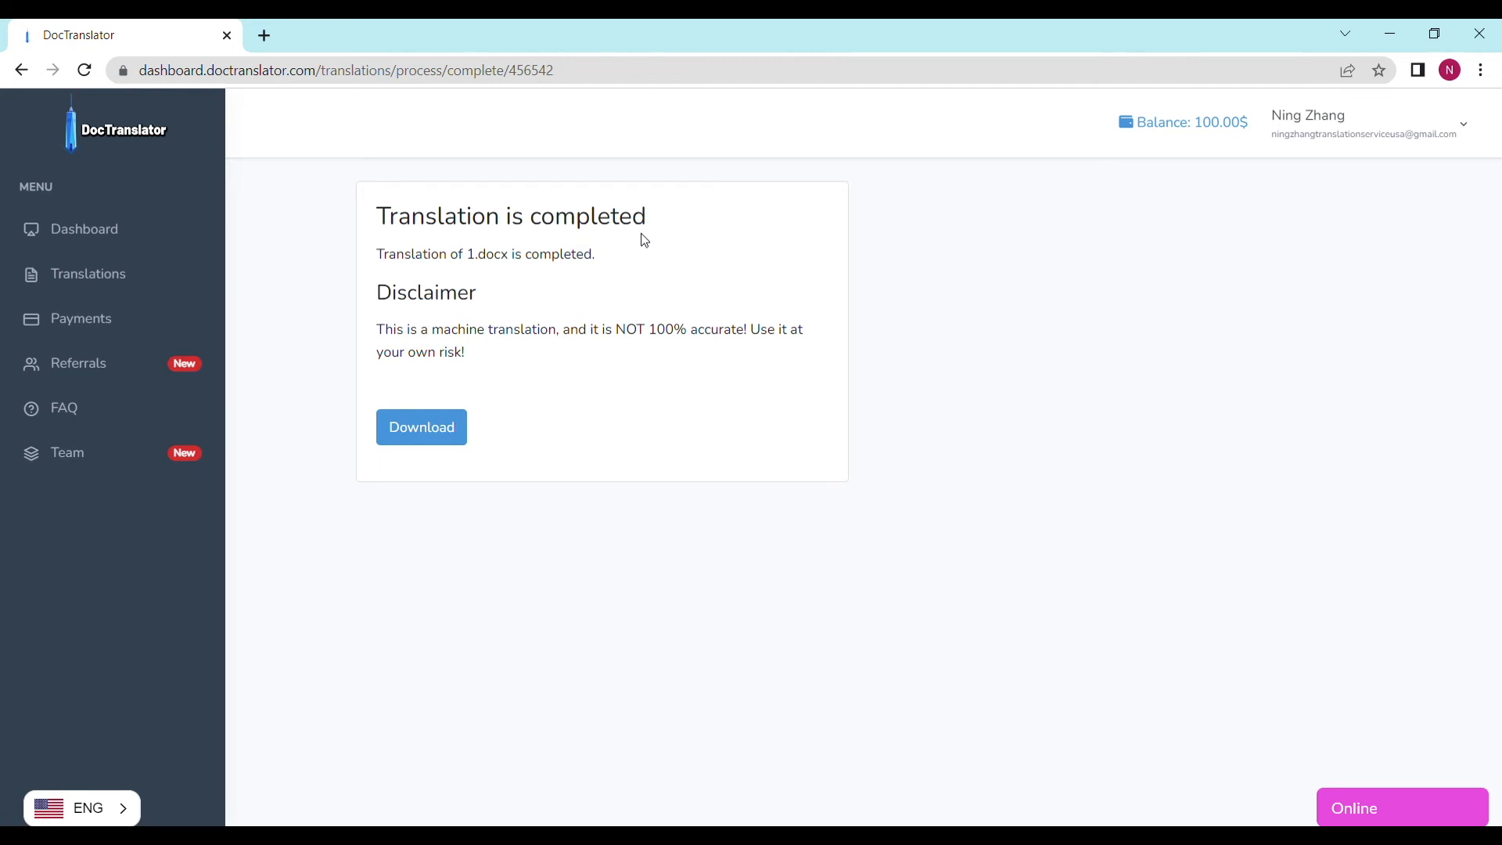
pyautogui.moveTo(470, 458)
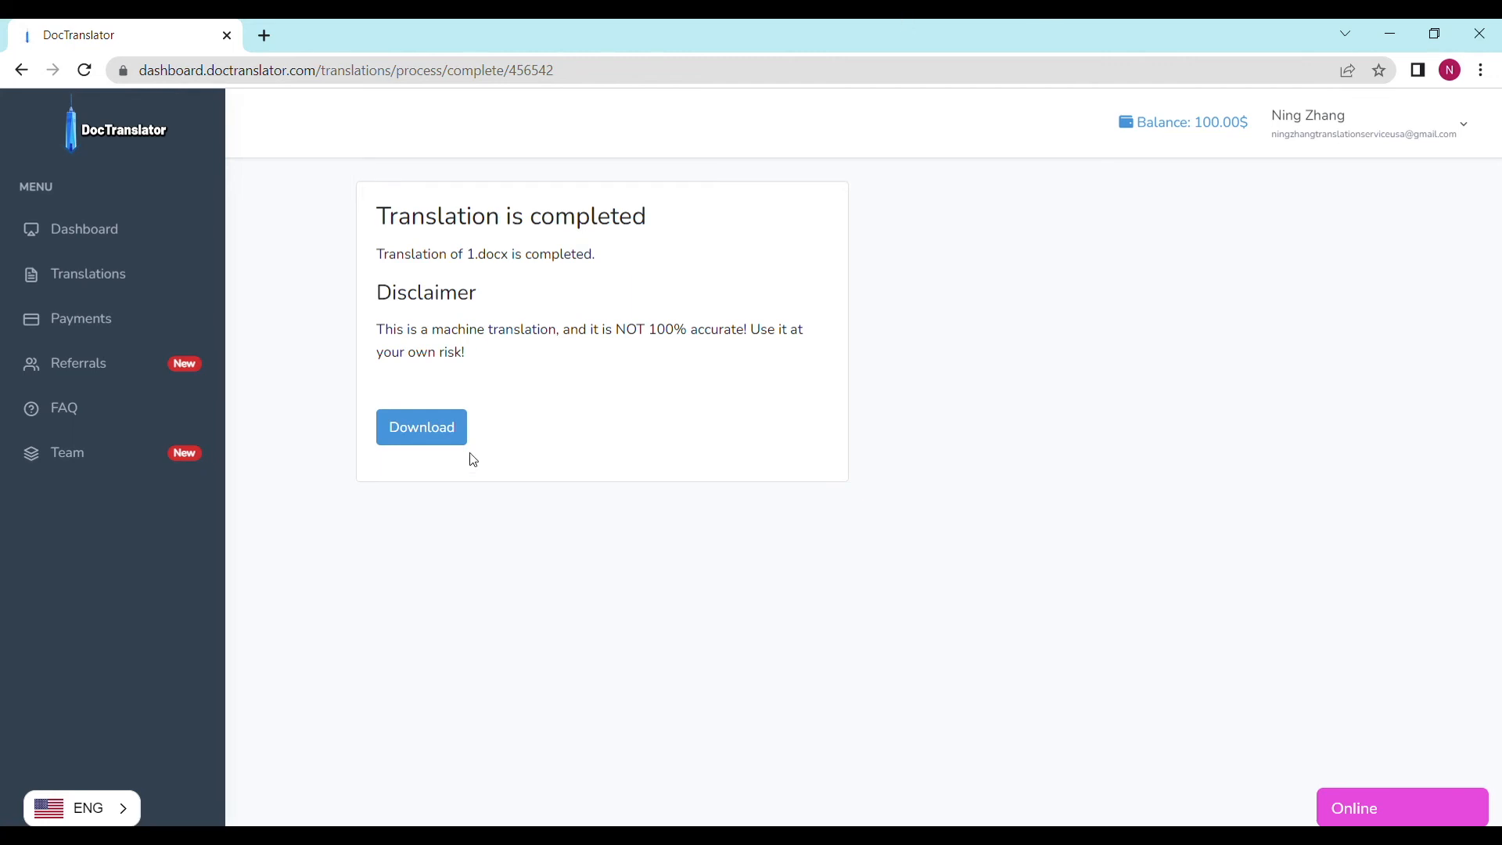
pyautogui.click(421, 425)
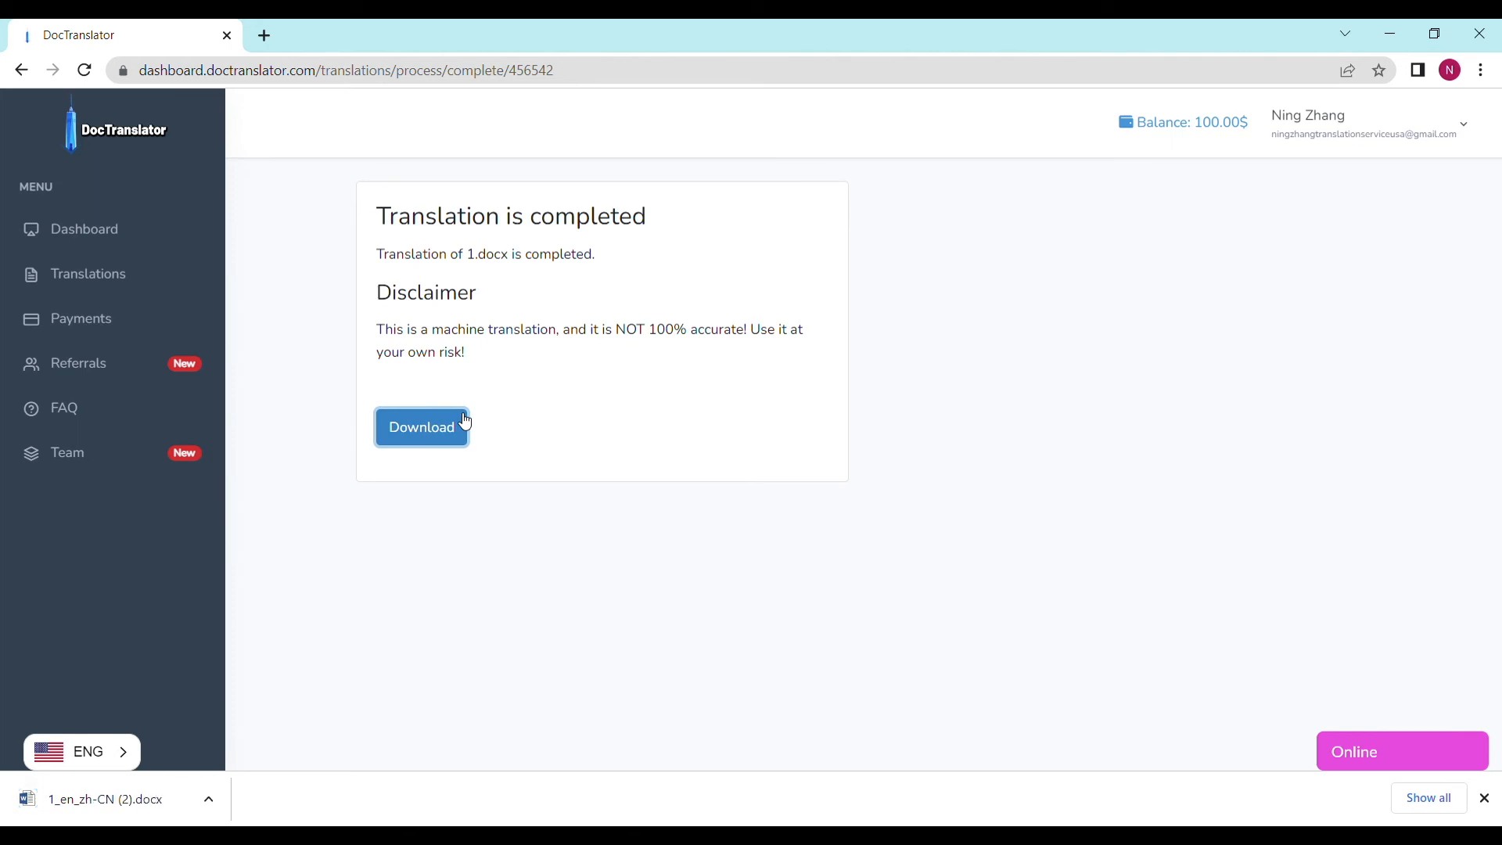